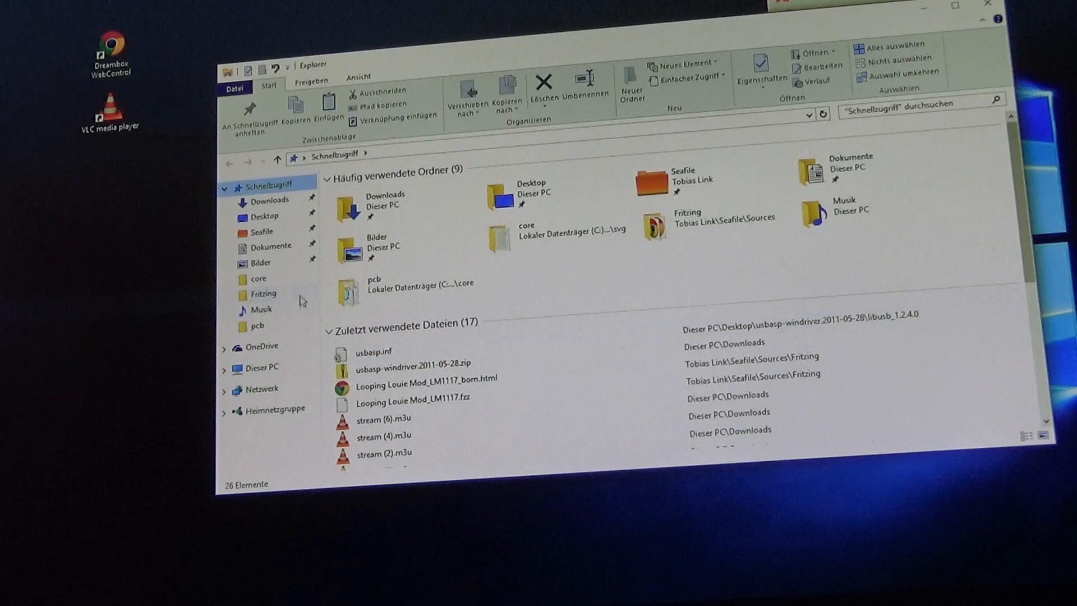
Step: Launch Computer Management from the This PC context menu in File Explorer
{"action": "left_click", "coordinate": [259, 278]}
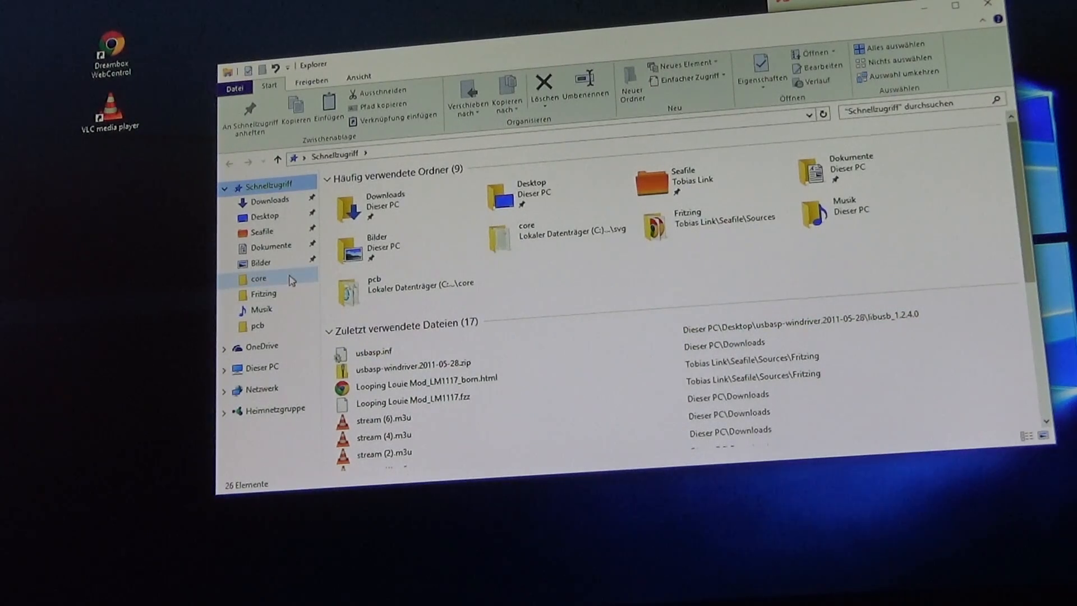
{"action": "right_click", "coordinate": [261, 367]}
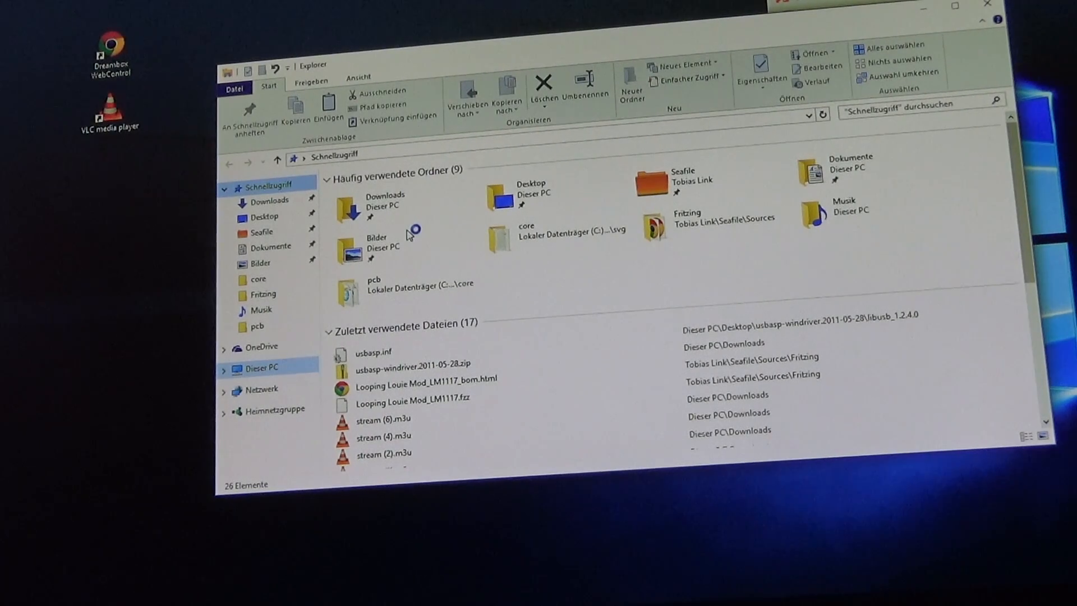
{"action": "left_click", "coordinate": [377, 242]}
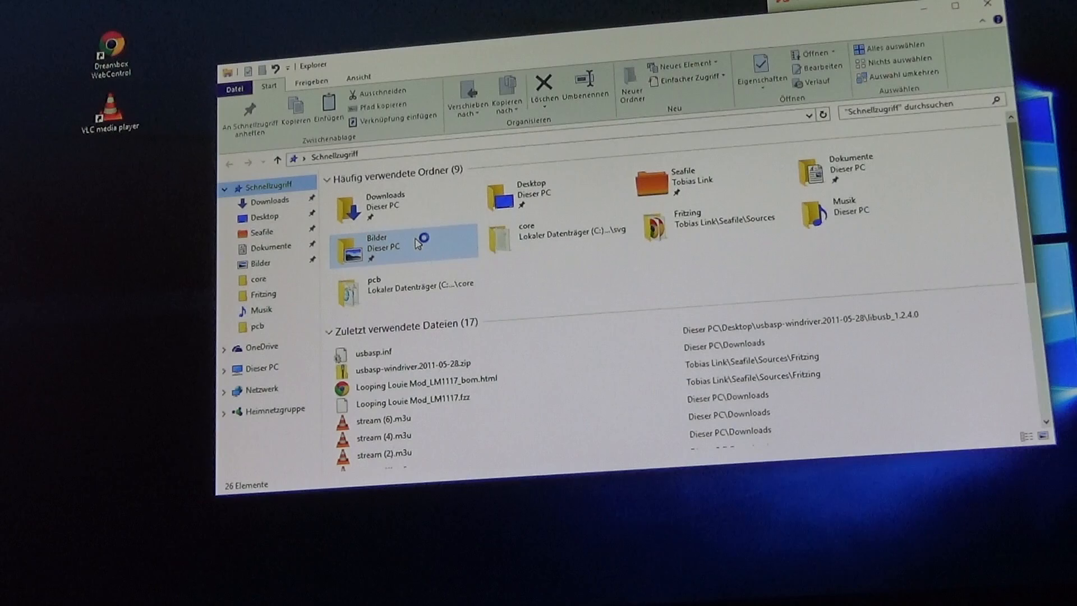
{"action": "mouse_move", "coordinate": [418, 240]}
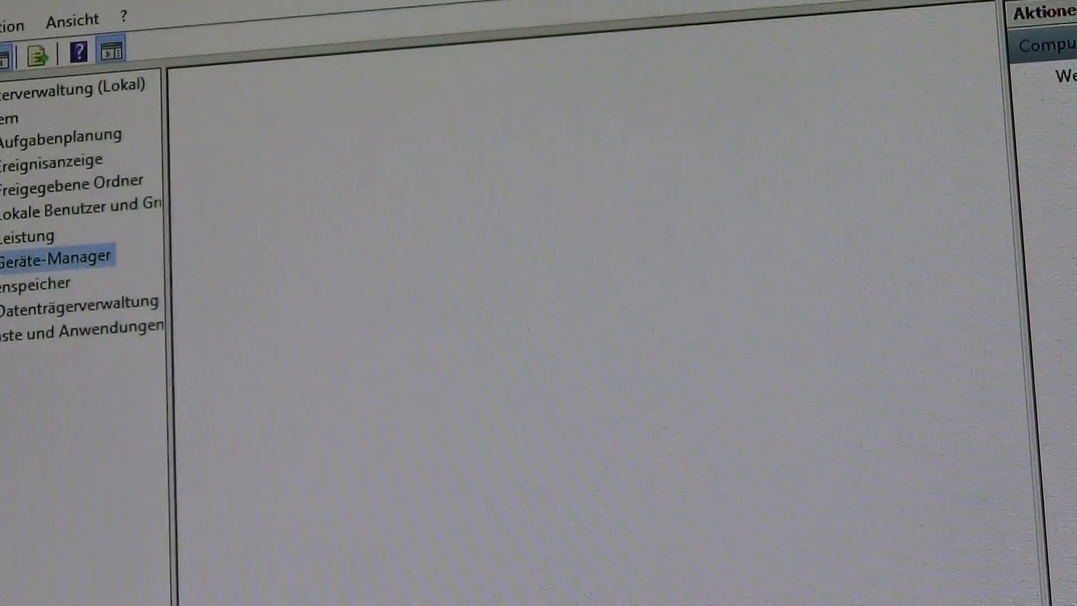
Step: Run an automatic driver search for the USBasp device in Device Manager, which finds nothing
{"action": "left_click", "coordinate": [65, 256]}
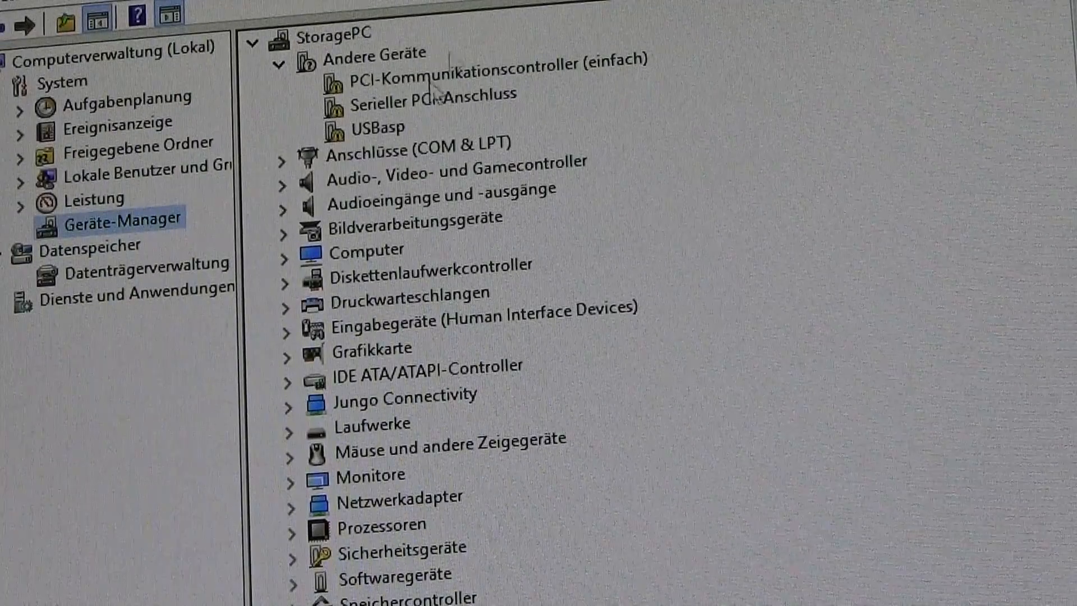
{"action": "left_click", "coordinate": [376, 128]}
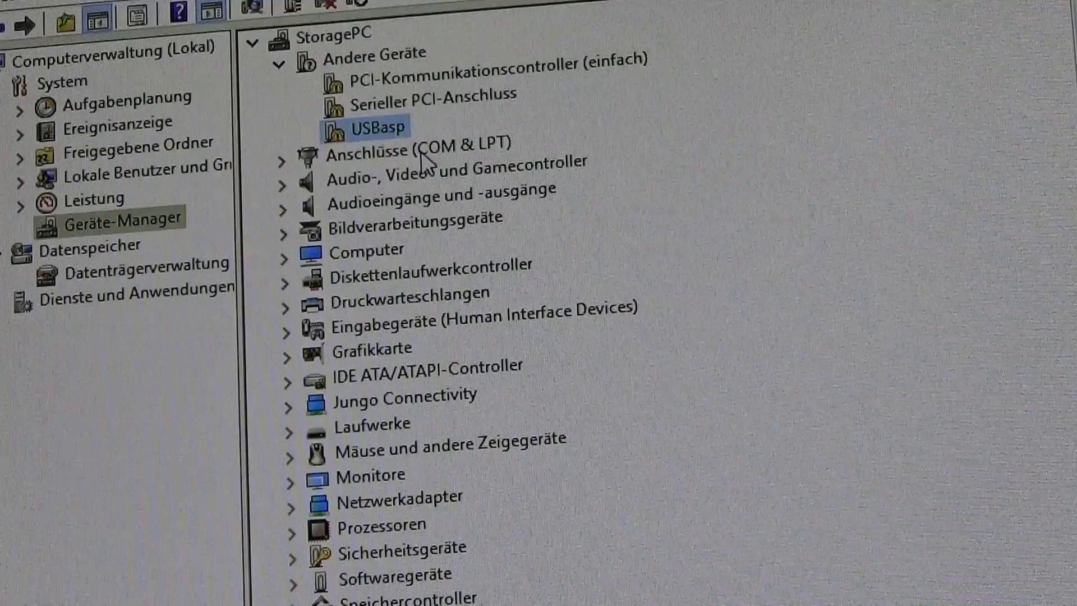
{"action": "mouse_move", "coordinate": [388, 137]}
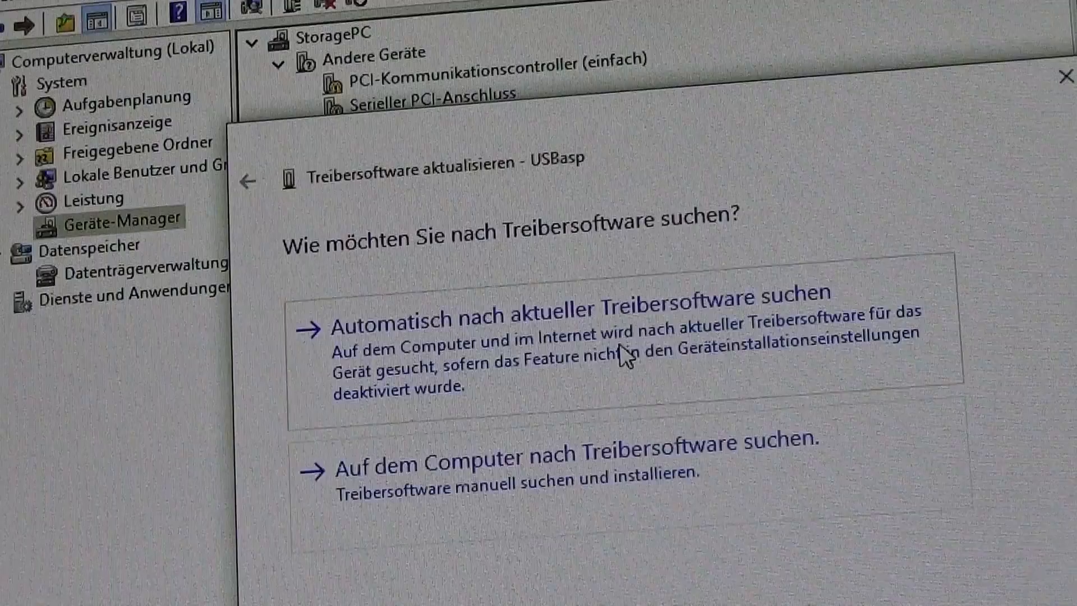
{"action": "left_click", "coordinate": [584, 323]}
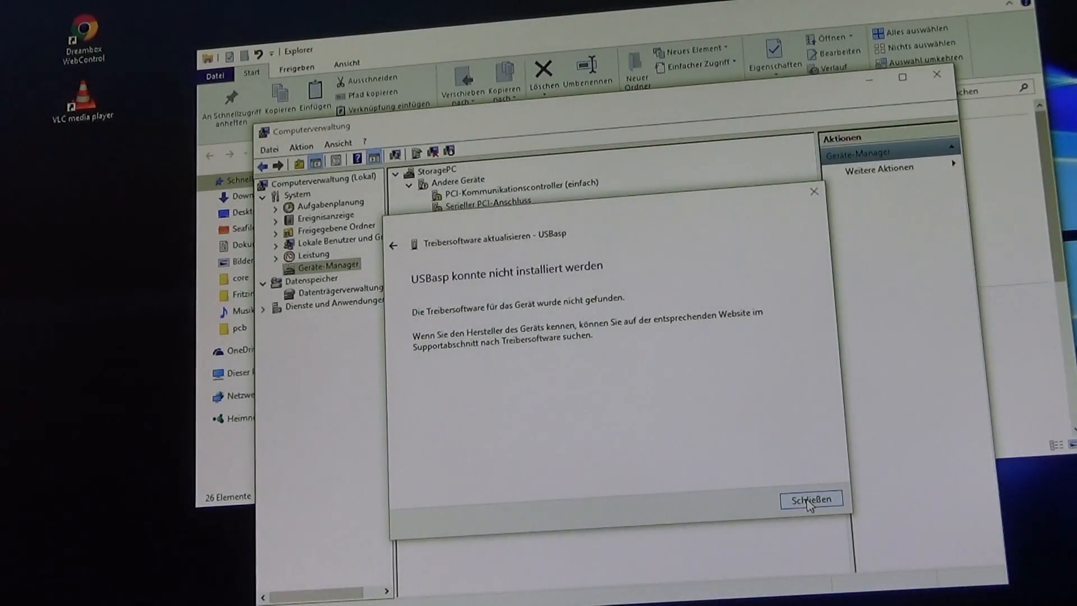
Step: Dismiss the failure notice and search Chrome for 'usbasp driver windows', opening the fischl.de result
{"action": "left_click", "coordinate": [809, 499]}
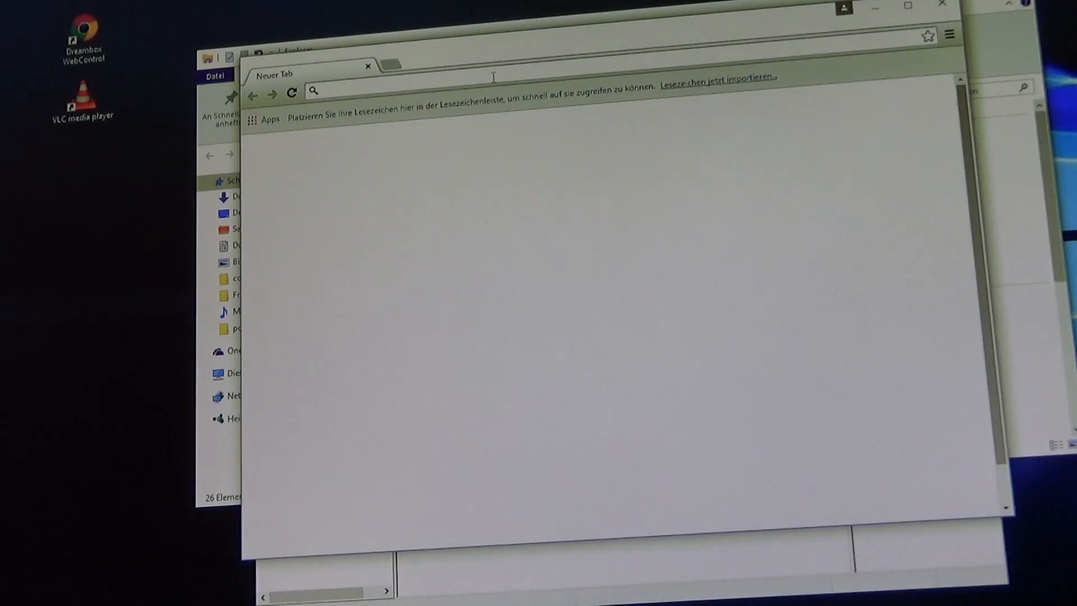
{"action": "type", "text": "usbasp driver windows"}
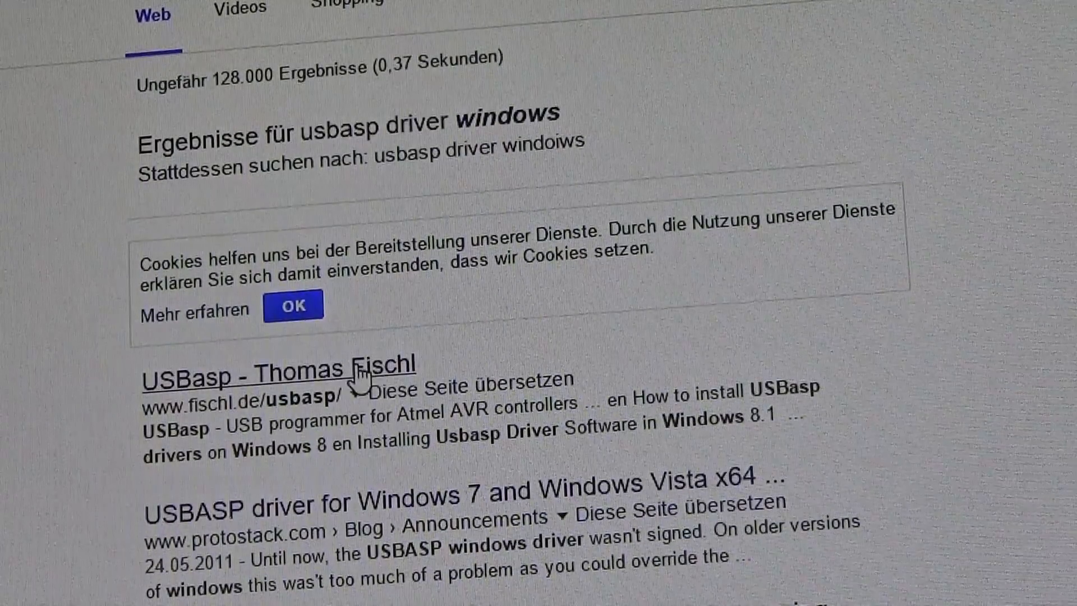
{"action": "left_click", "coordinate": [281, 358]}
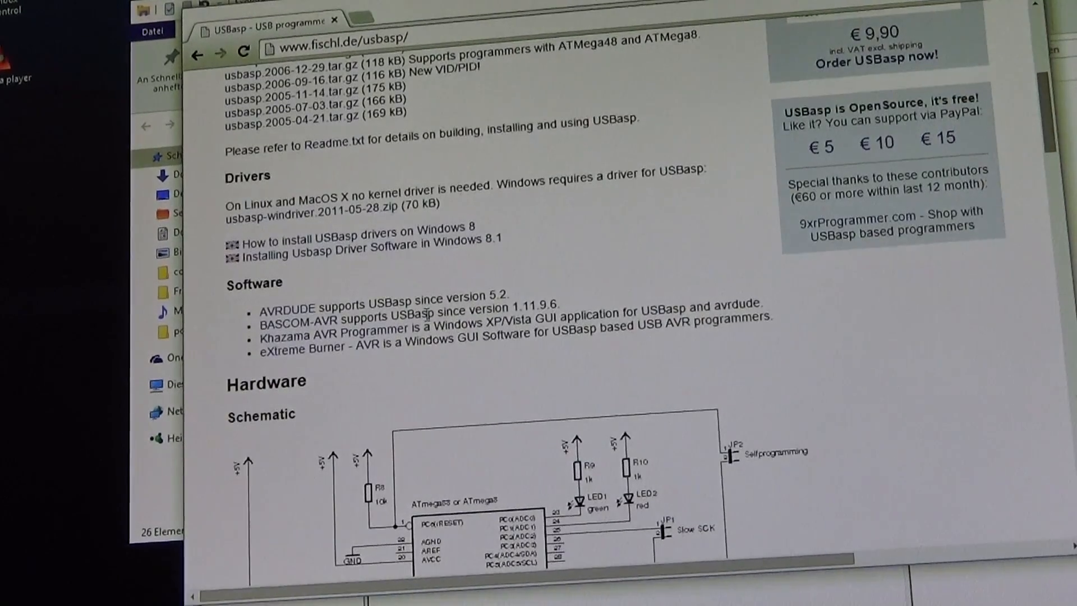
{"action": "mouse_move", "coordinate": [314, 213]}
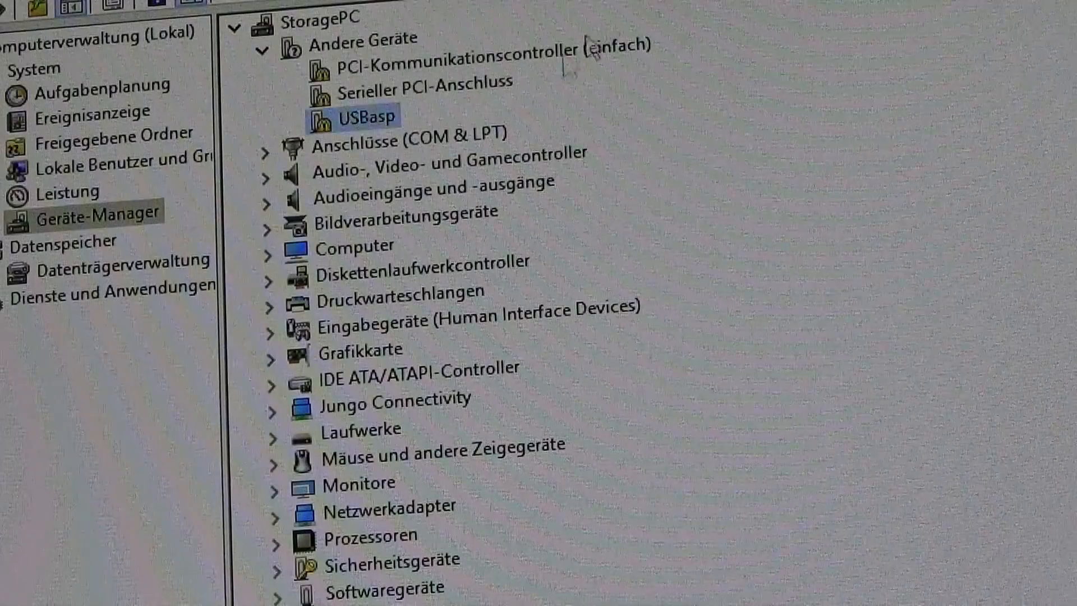
{"action": "right_click", "coordinate": [363, 116]}
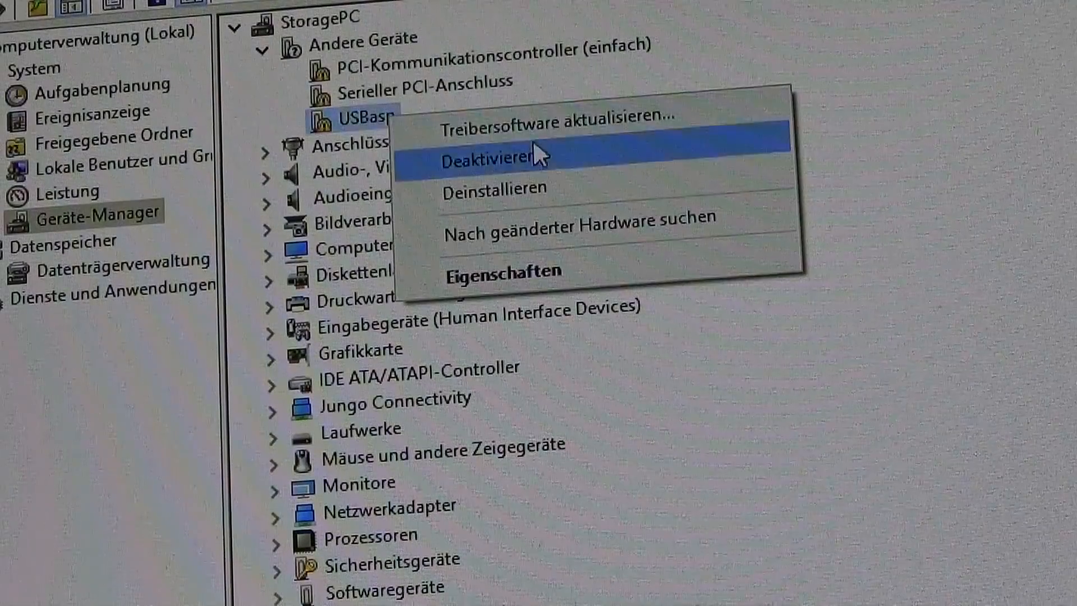
{"action": "left_click", "coordinate": [541, 130]}
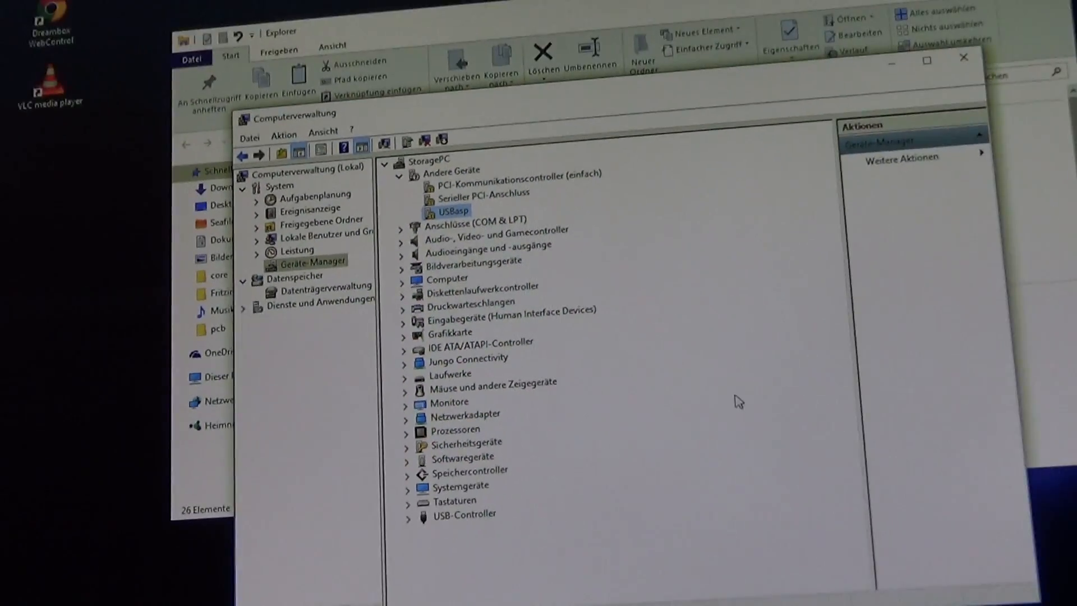
{"action": "mouse_move", "coordinate": [733, 489]}
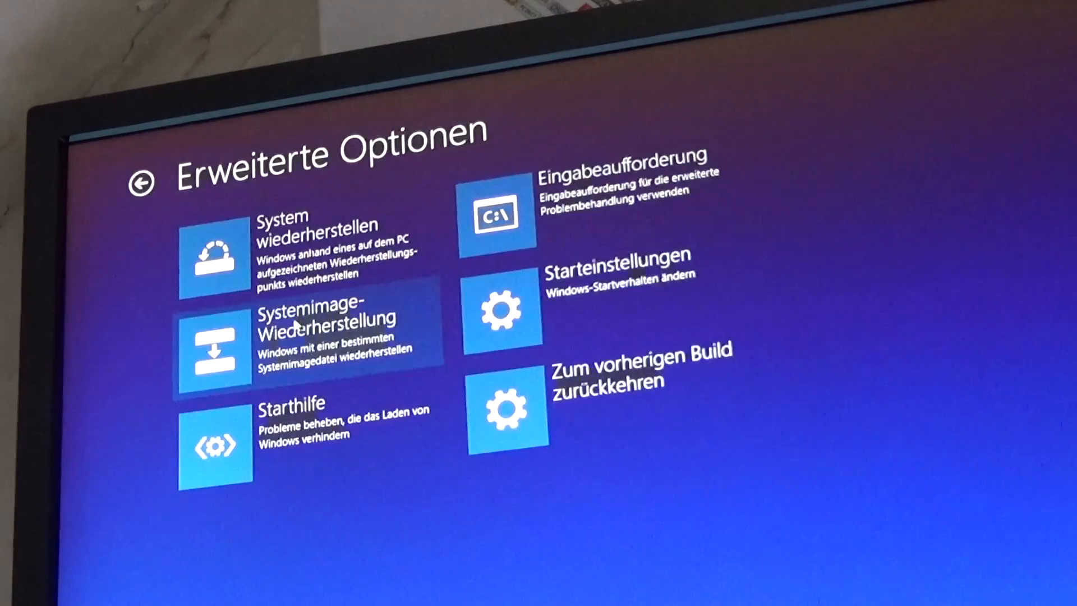
Step: Restart via Startup Settings and disable driver signature enforcement for this boot
{"action": "left_click", "coordinate": [502, 311]}
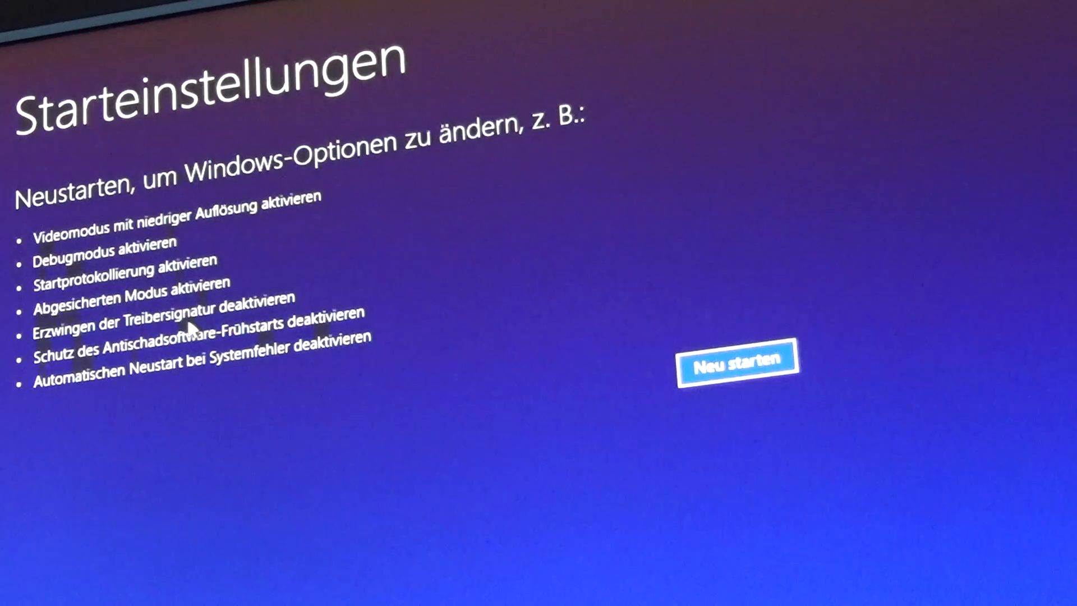
{"action": "left_click", "coordinate": [731, 360]}
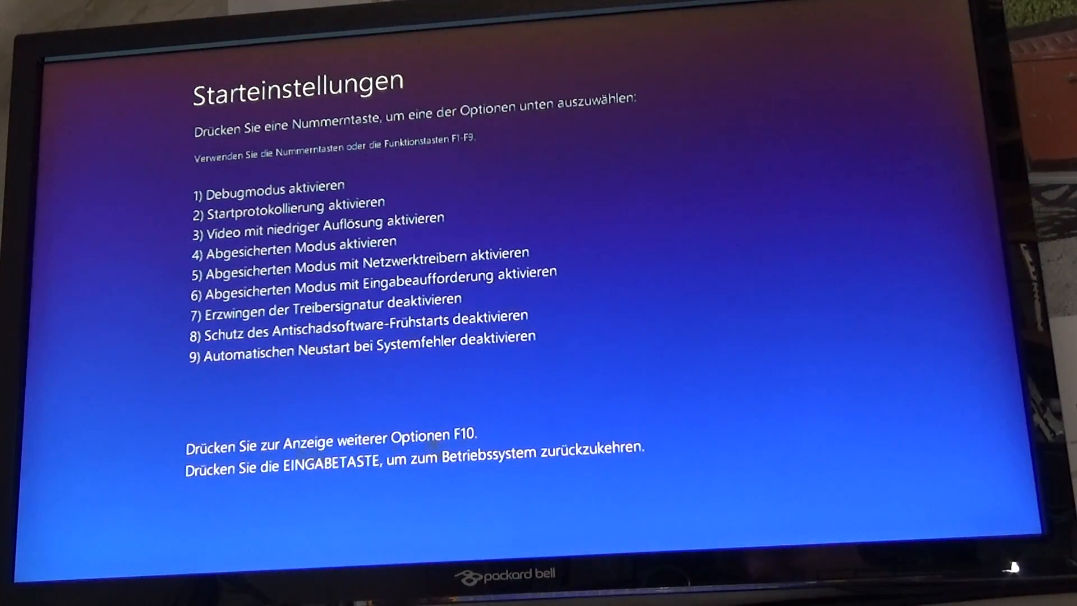
{"action": "key", "text": "enter"}
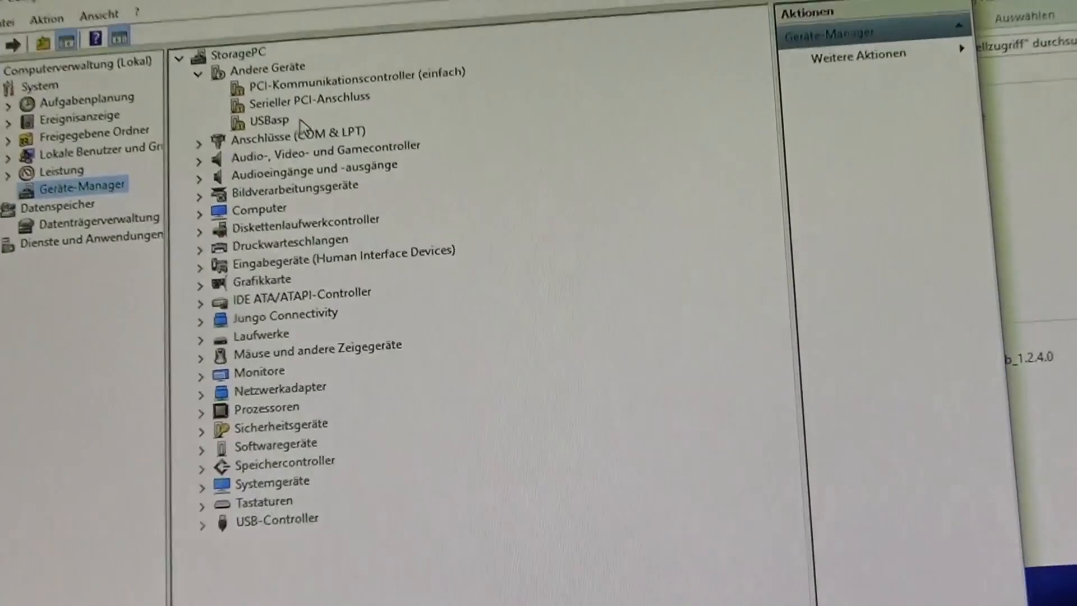
Step: Start a manual USBasp driver update, picking from a list and reaching the Have Disk dialog
{"action": "left_click", "coordinate": [268, 120]}
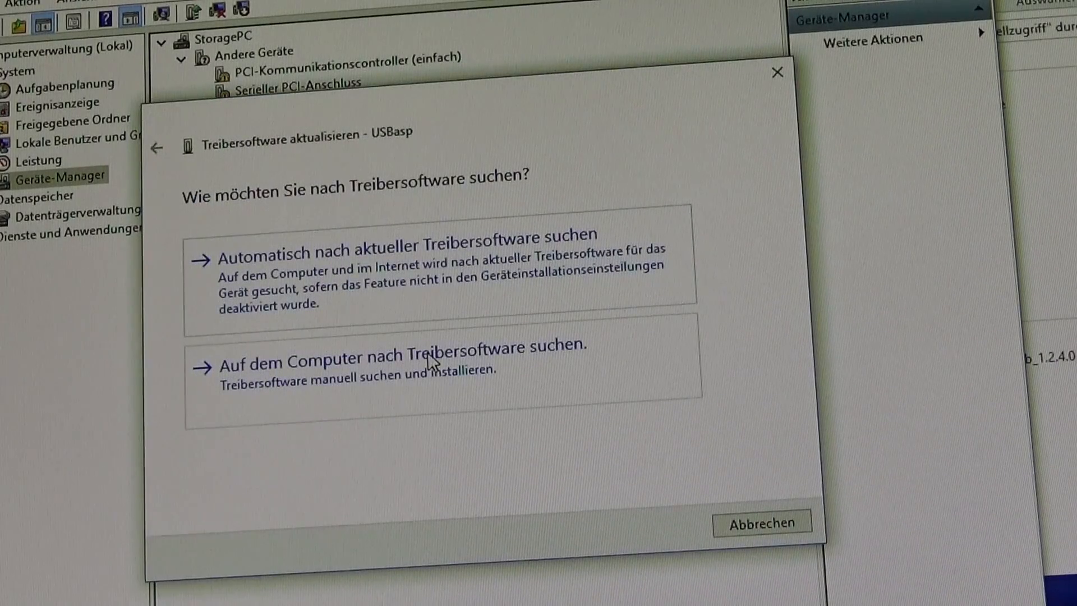
{"action": "mouse_move", "coordinate": [447, 360]}
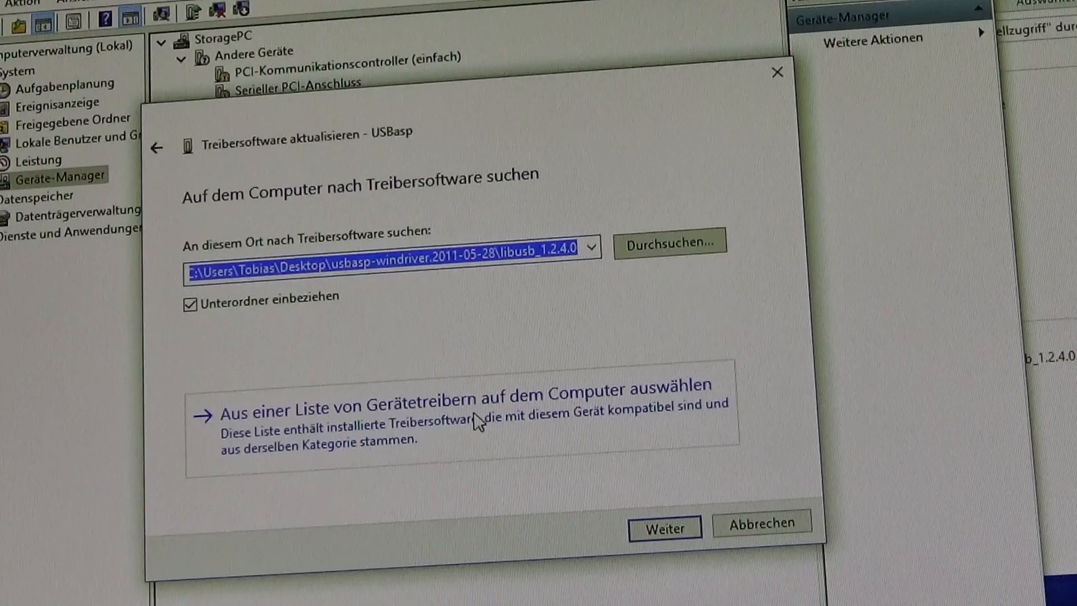
{"action": "left_click", "coordinate": [456, 395]}
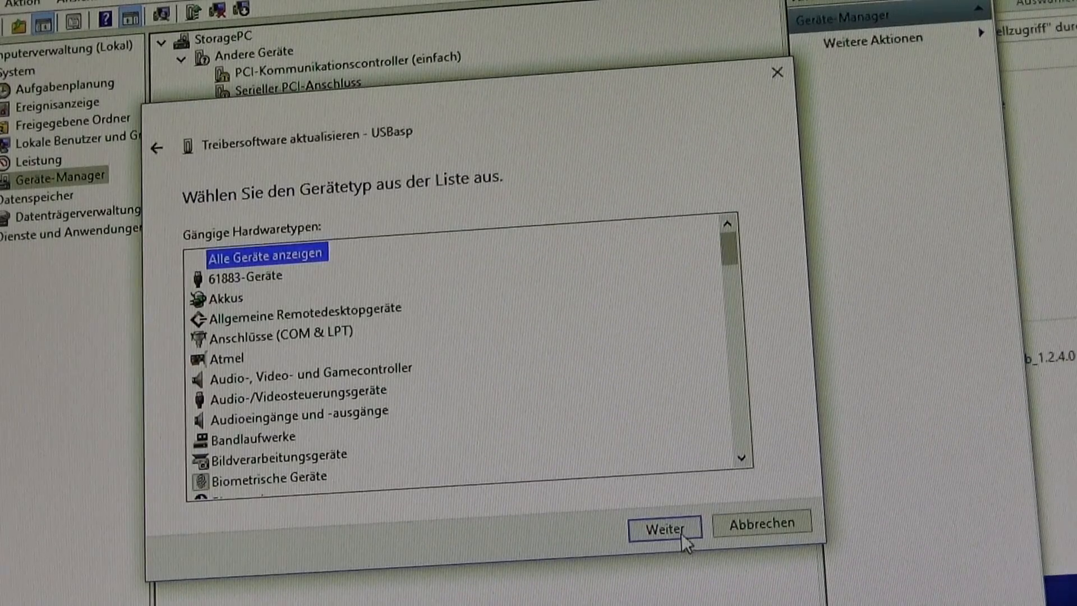
{"action": "left_click", "coordinate": [663, 528]}
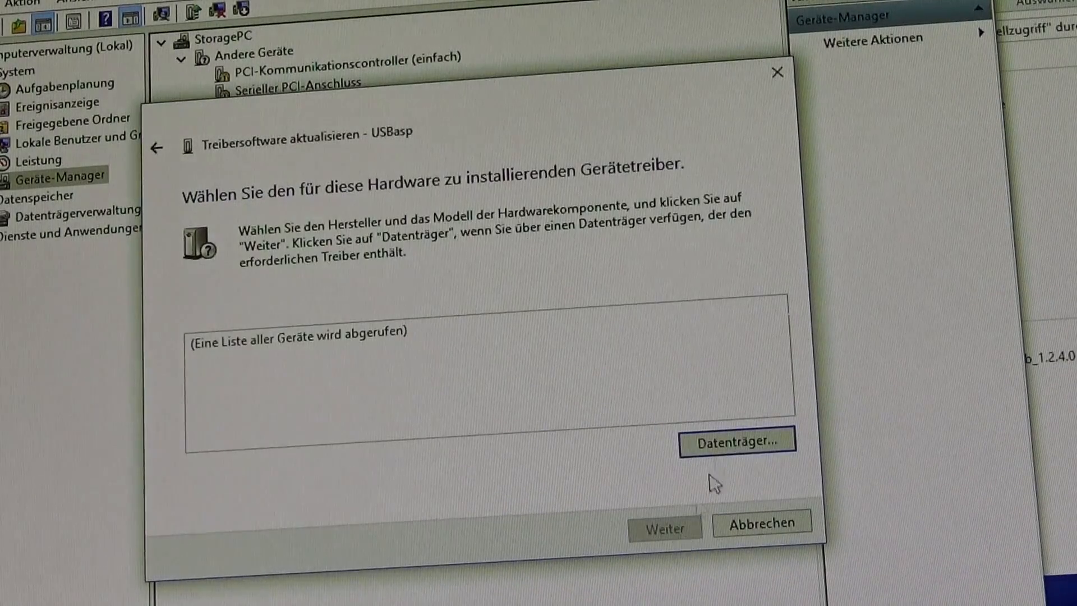
{"action": "left_click", "coordinate": [735, 440]}
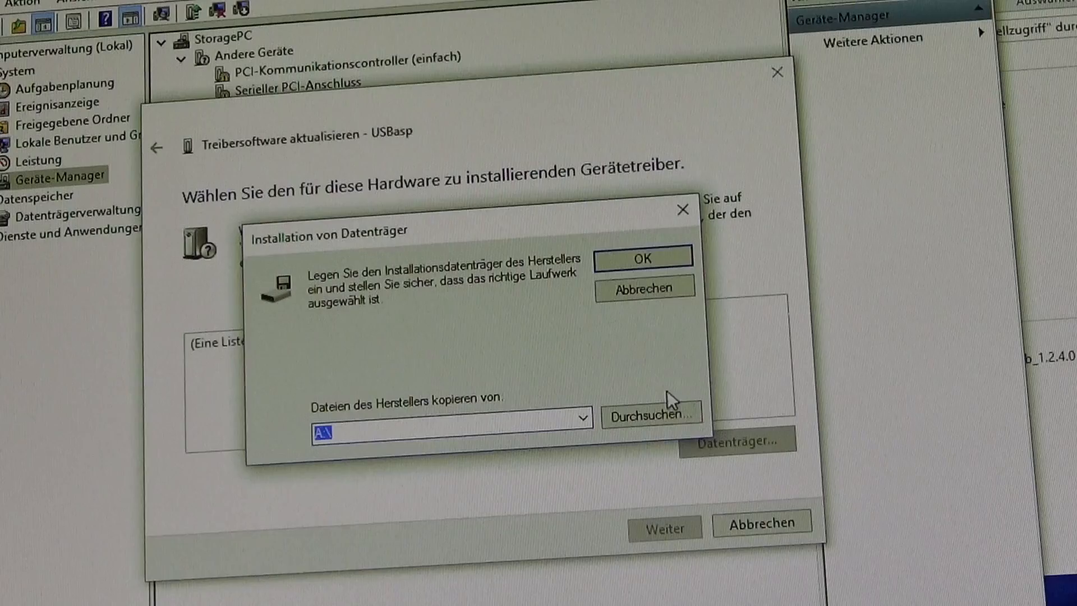
Step: Browse to usbasp.inf in libusb_1.2.4.0 and select the USBasp model it provides
{"action": "left_click", "coordinate": [651, 414]}
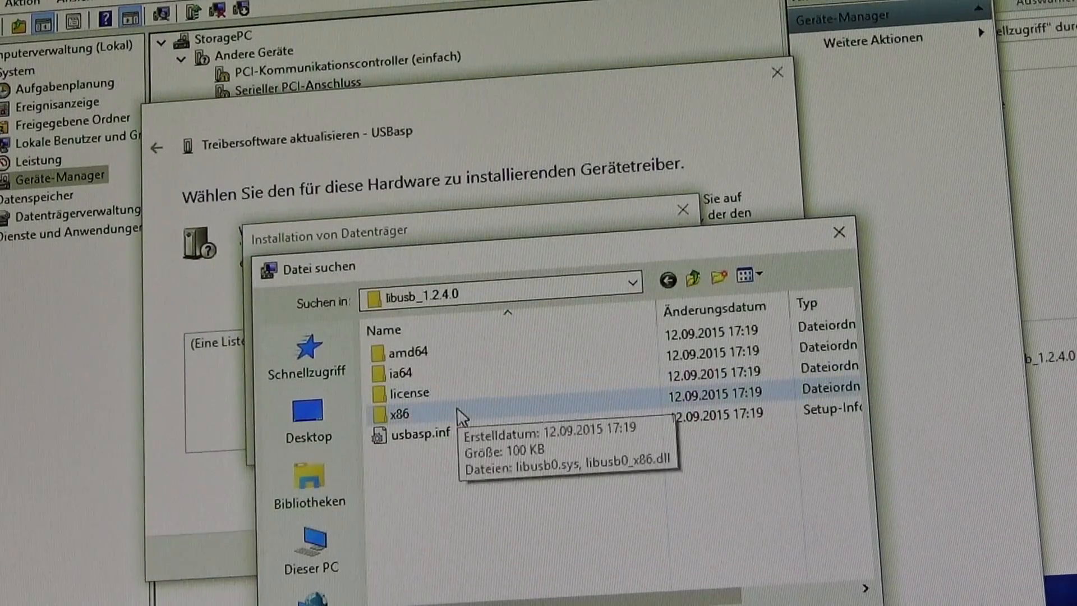
{"action": "left_click", "coordinate": [412, 434]}
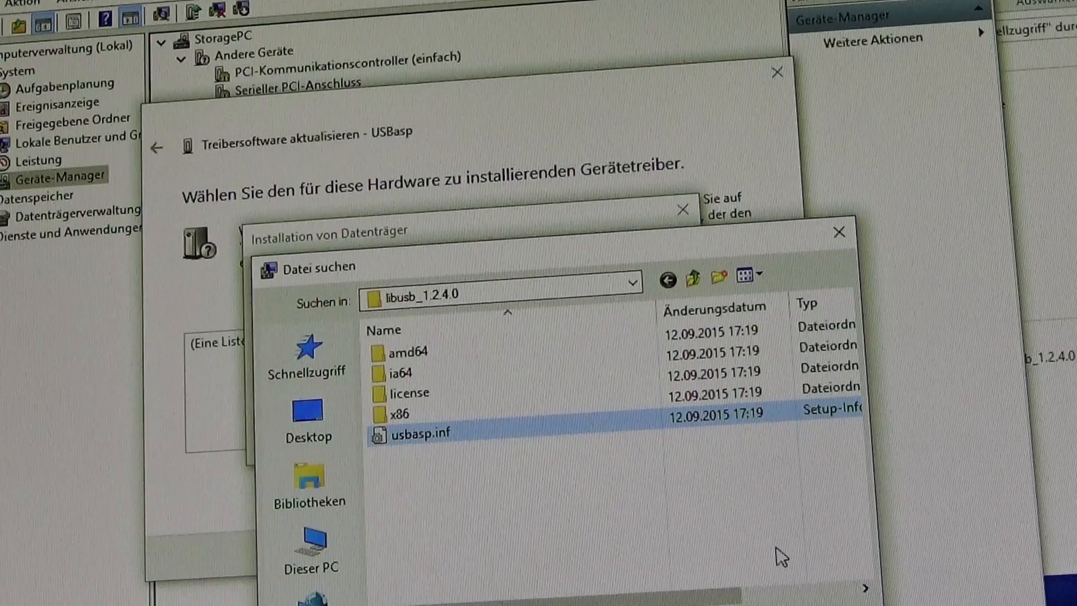
{"action": "mouse_move", "coordinate": [487, 298]}
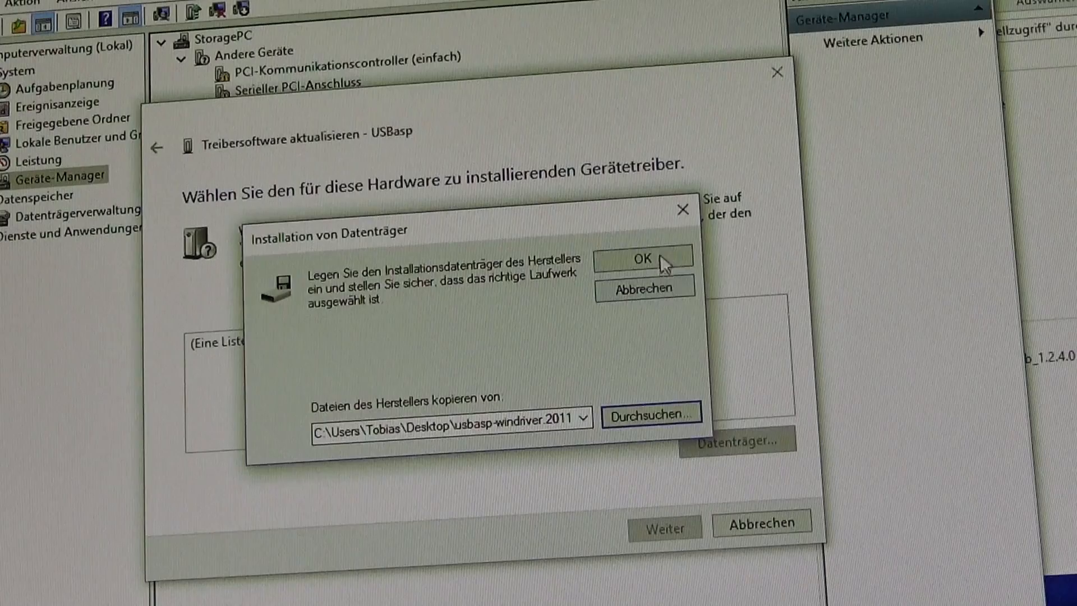
{"action": "left_click", "coordinate": [640, 259]}
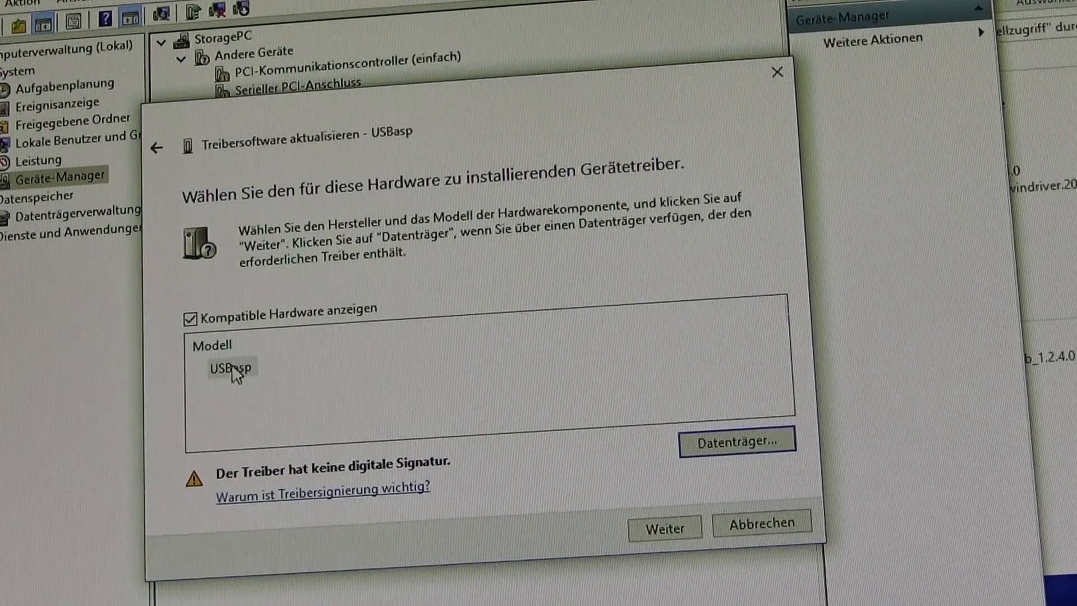
{"action": "left_click", "coordinate": [231, 369]}
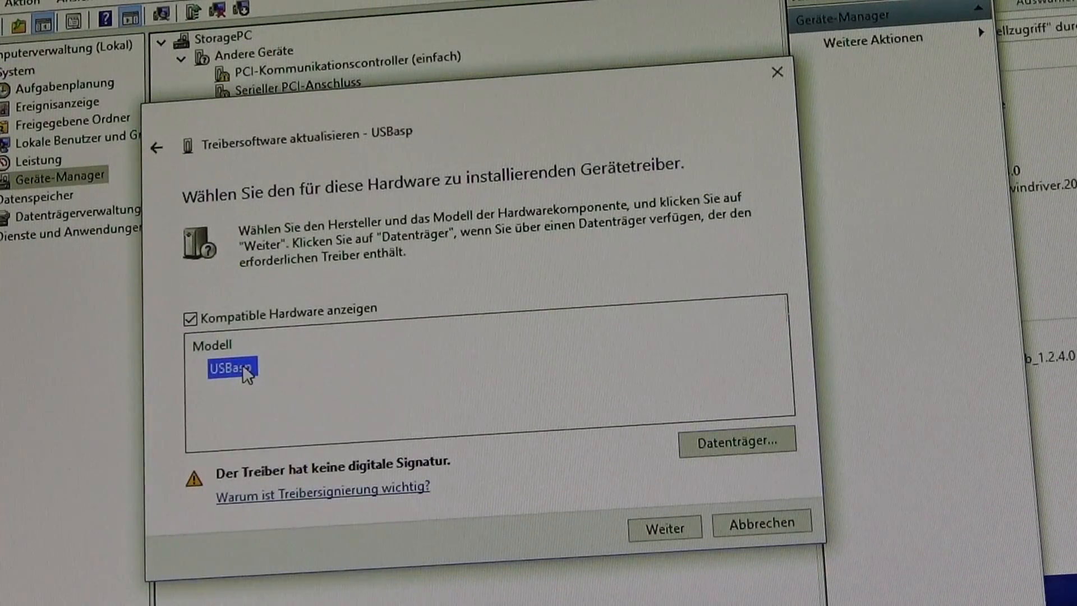
{"action": "mouse_move", "coordinate": [450, 492]}
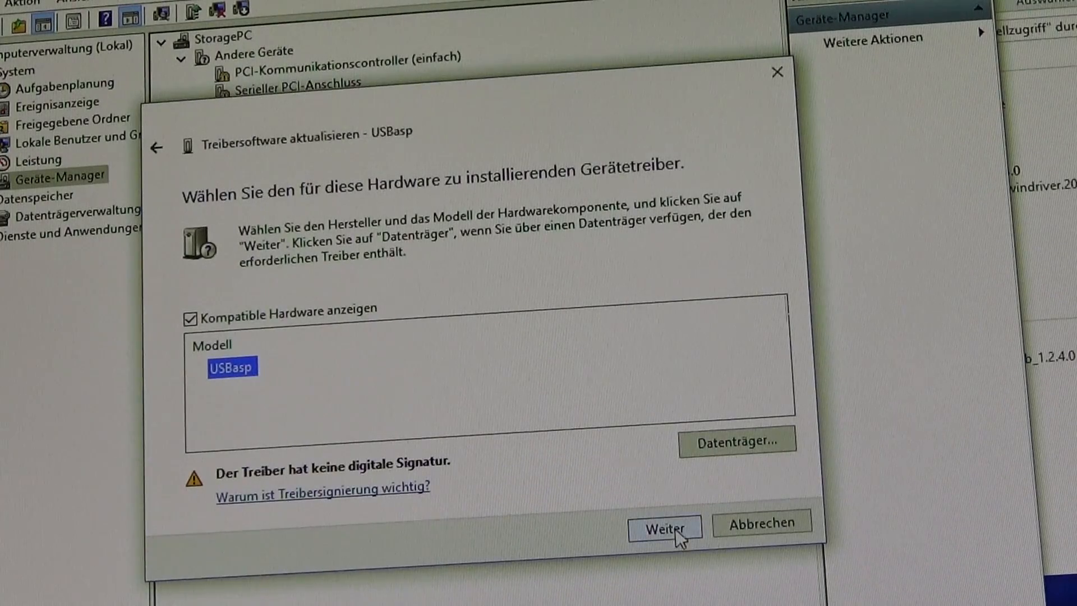
Step: Continue and install the USBasp driver anyway despite the unsigned-publisher warning
{"action": "left_click", "coordinate": [662, 527]}
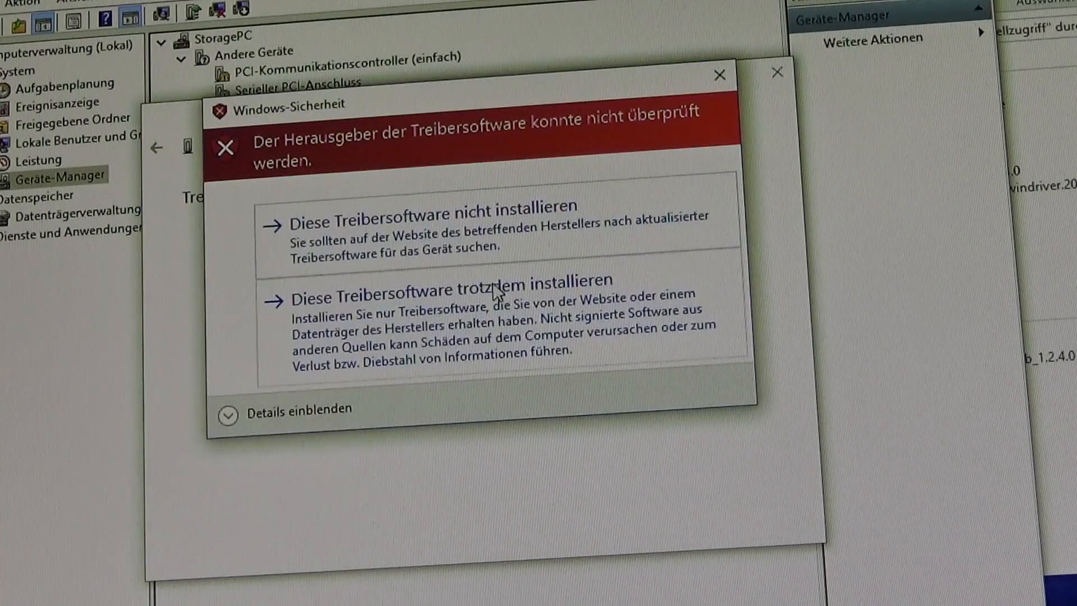
{"action": "mouse_move", "coordinate": [485, 346]}
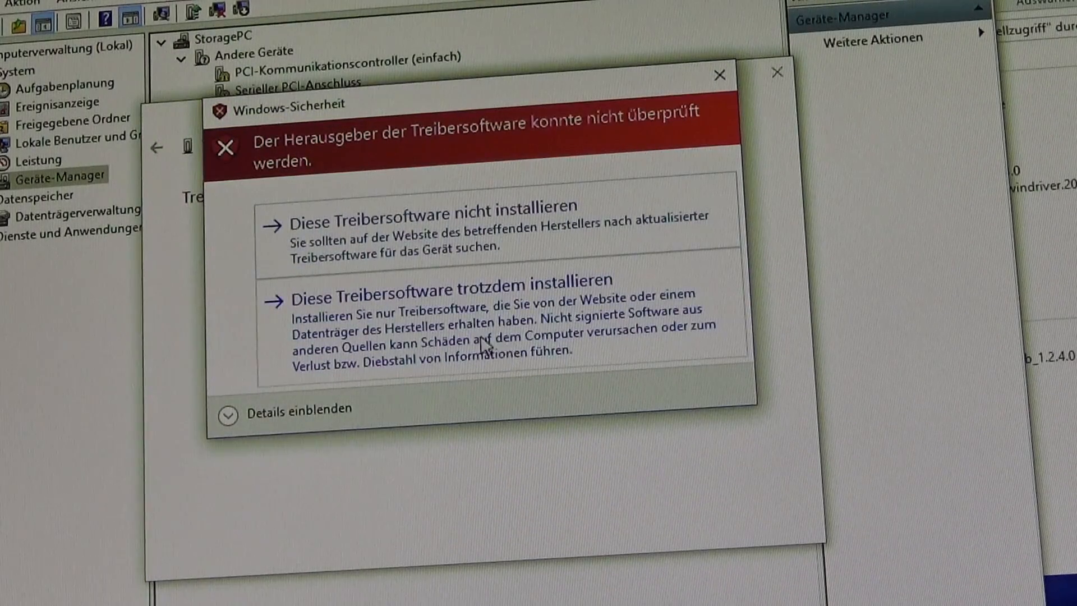
{"action": "left_click", "coordinate": [450, 279]}
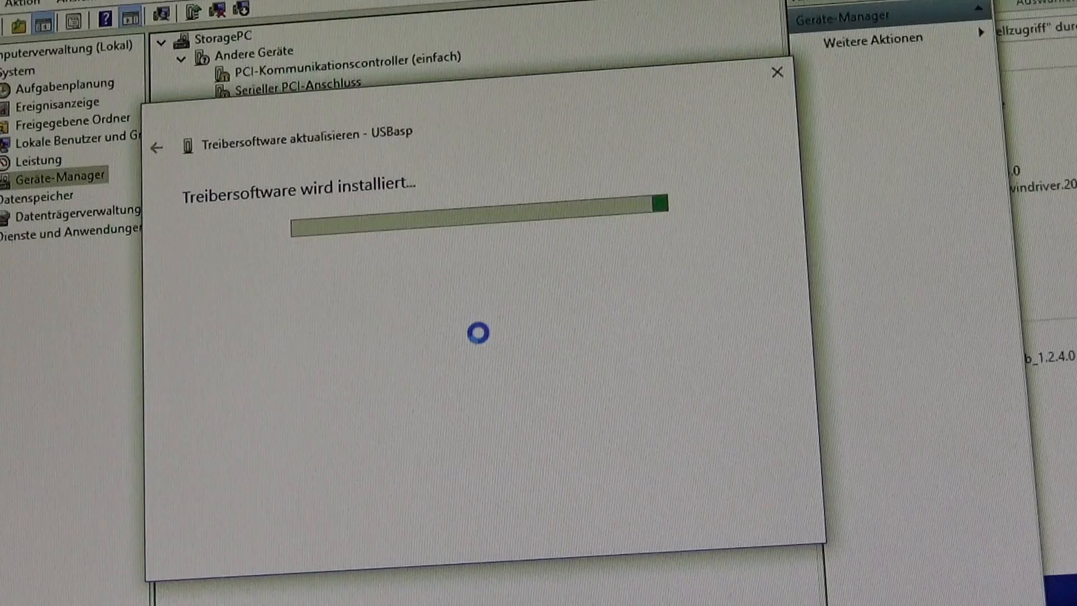